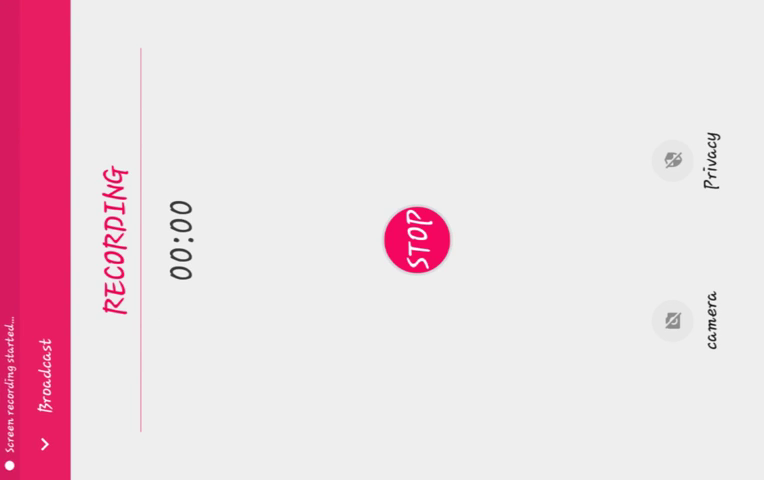
# Start the screen recording and leave the recorder, landing on a Dragon Land ad
pyautogui.click(419, 238)
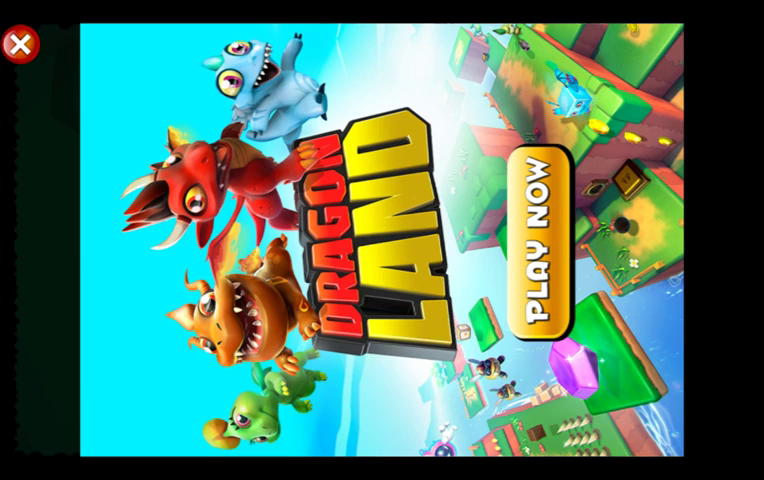
# Close the Dragon Land ad to reach the Game Over screen (score 3, best 35)
pyautogui.click(20, 46)
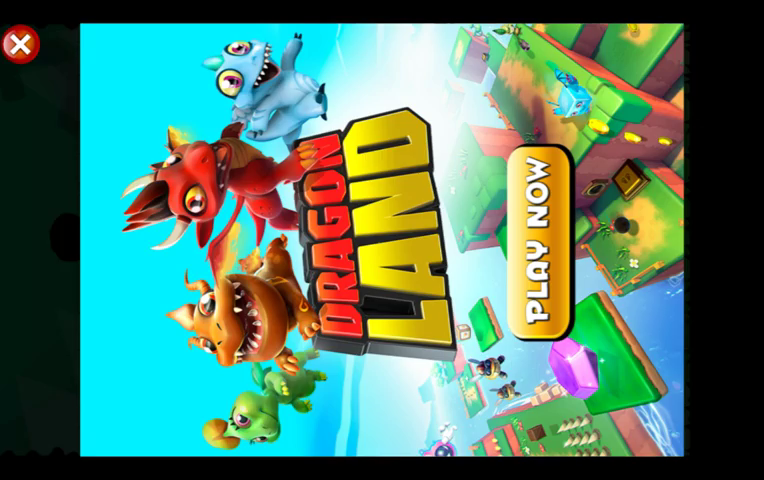
pyautogui.click(20, 46)
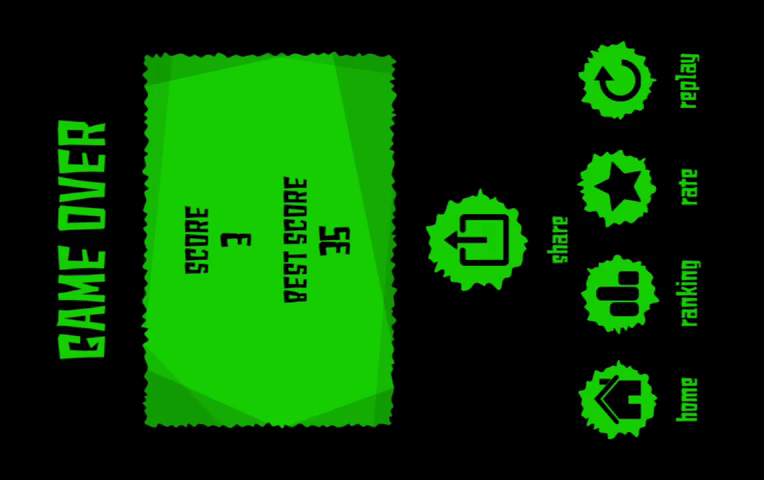
# Launch Geometry Dash Meltdown and begin the Airborne Robots level from the level list
pyautogui.click(615, 78)
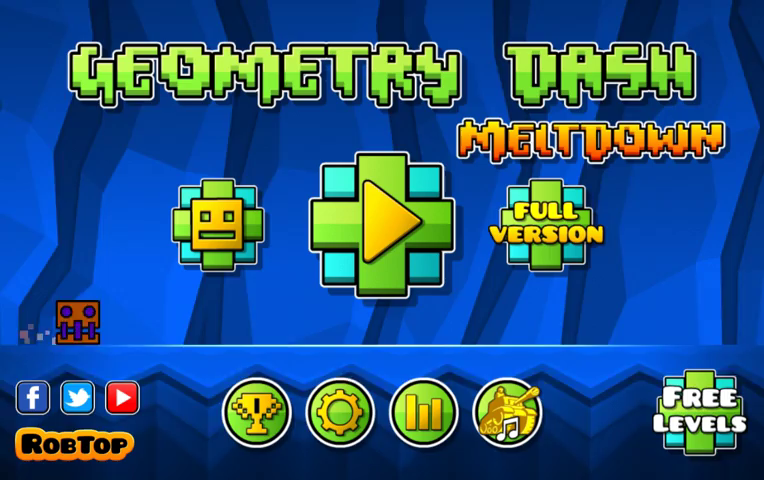
pyautogui.click(375, 228)
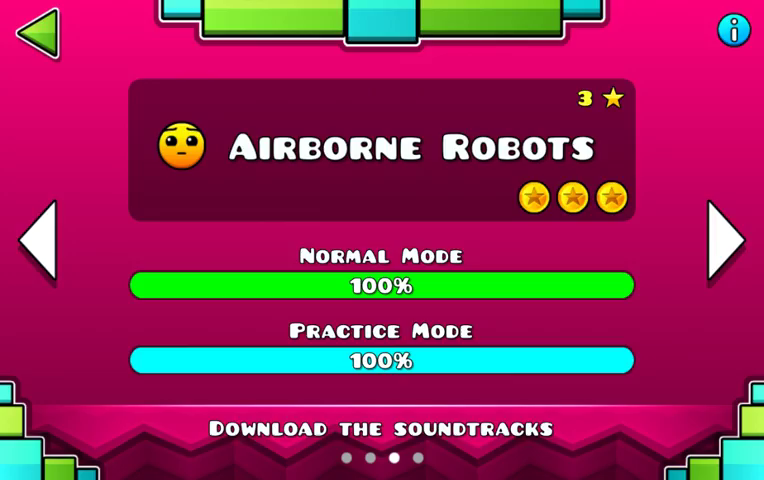
pyautogui.click(380, 285)
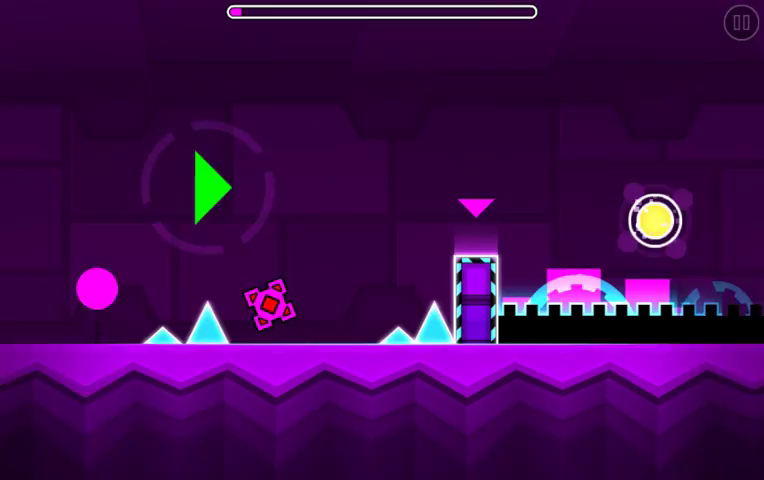